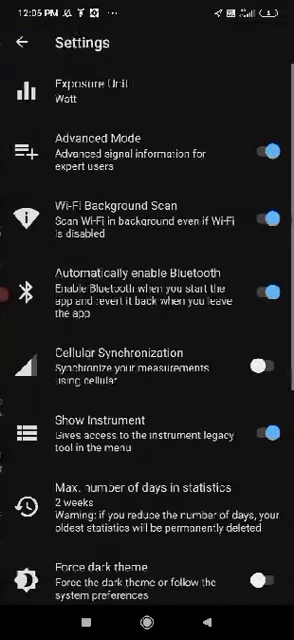
- Review the Settings page down to Exposure Threshold and return to the main navigation menu
click(266, 146)
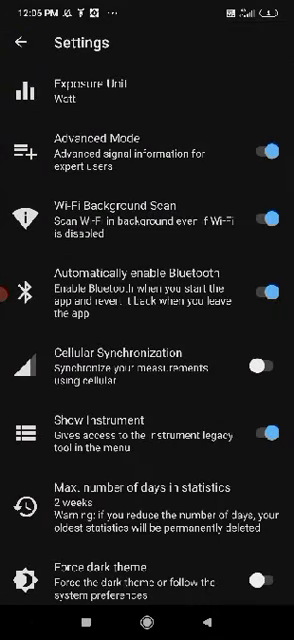
scroll(down, 3)
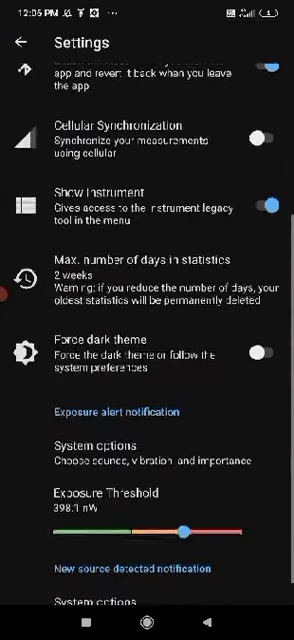
scroll(down, 3)
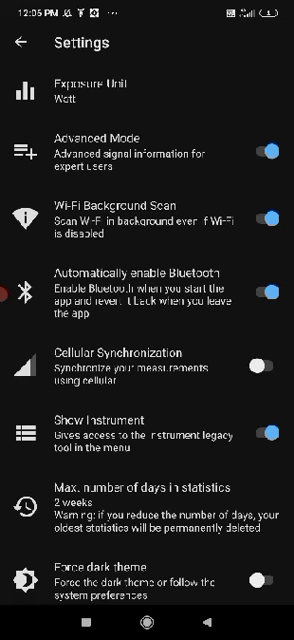
click(24, 44)
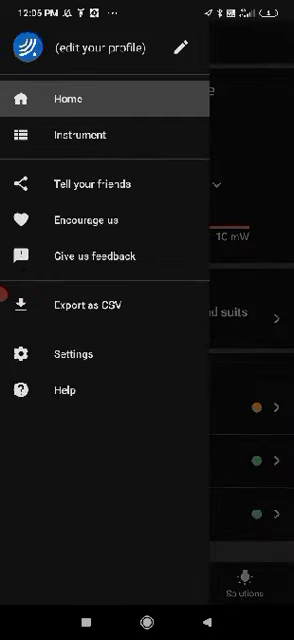